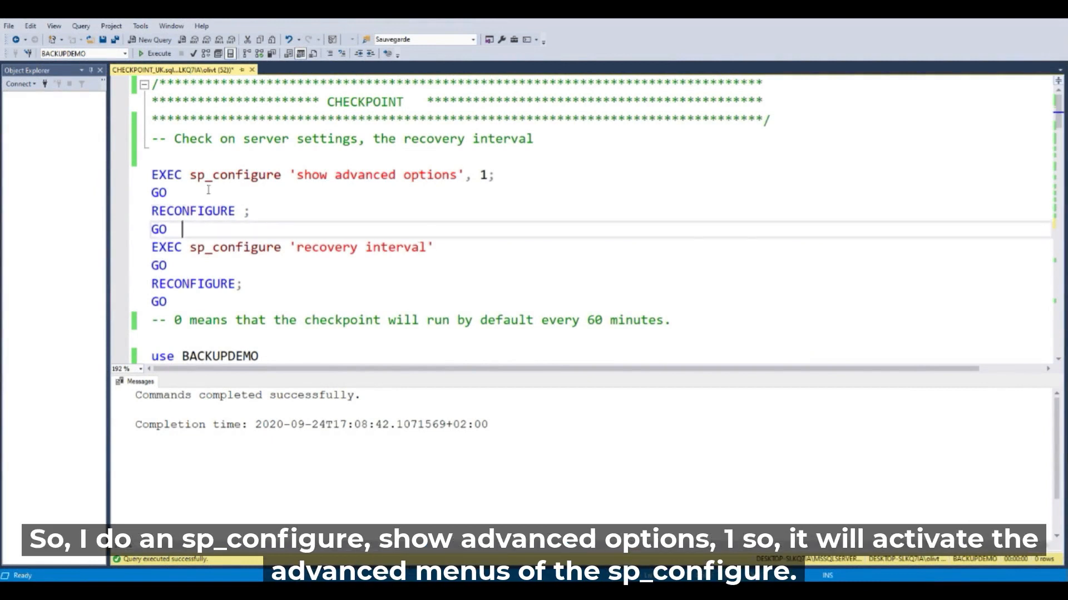
pyautogui.moveTo(190, 166)
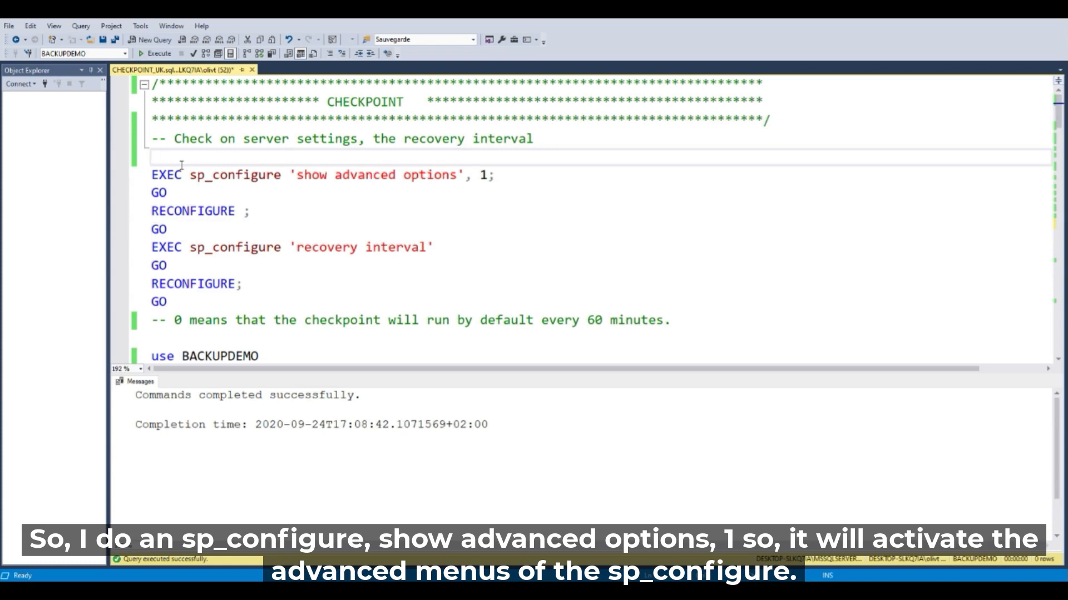
# Run the sp_configure/RECONFIGURE block showing recovery interval with run value 0
pyautogui.click(152, 157)
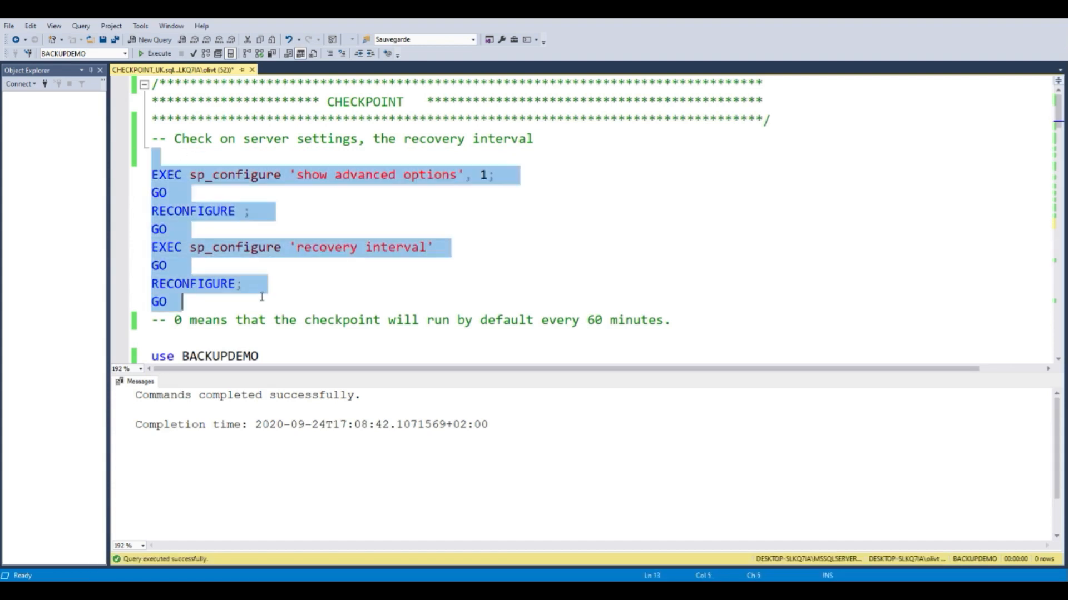
pyautogui.click(159, 53)
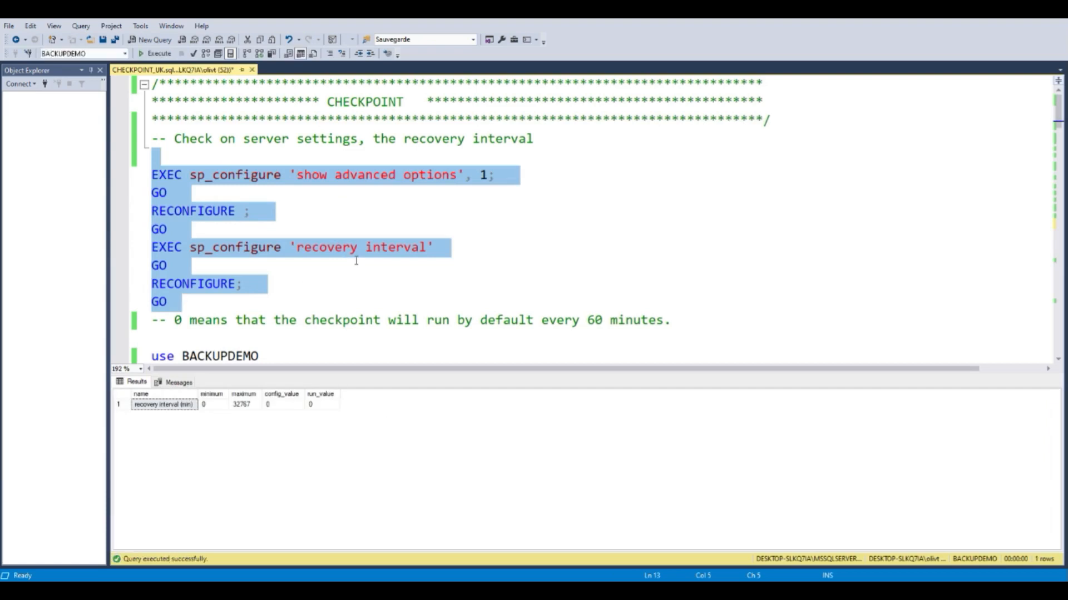
pyautogui.click(374, 229)
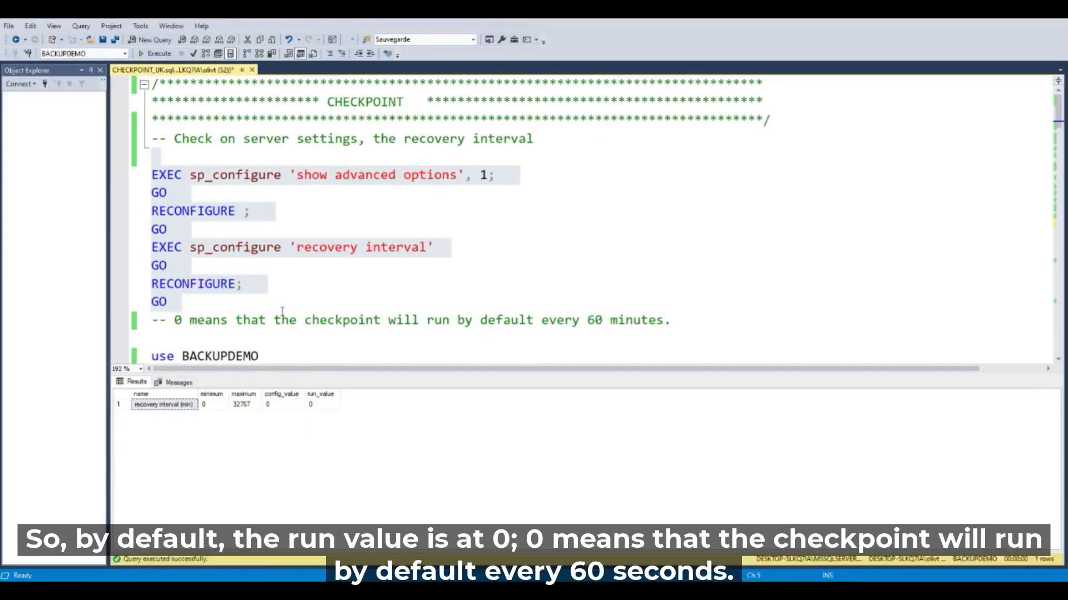
# Correct the recovery interval comment from 60 minutes to 60 seconds
pyautogui.click(478, 320)
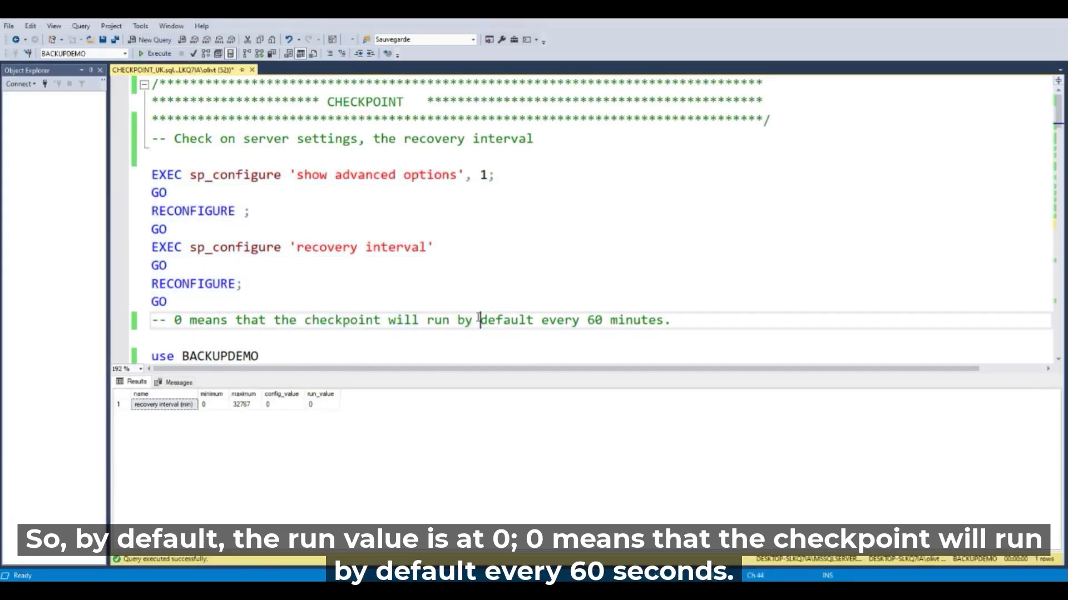
pyautogui.moveTo(480, 320); pyautogui.dragTo(673, 320)
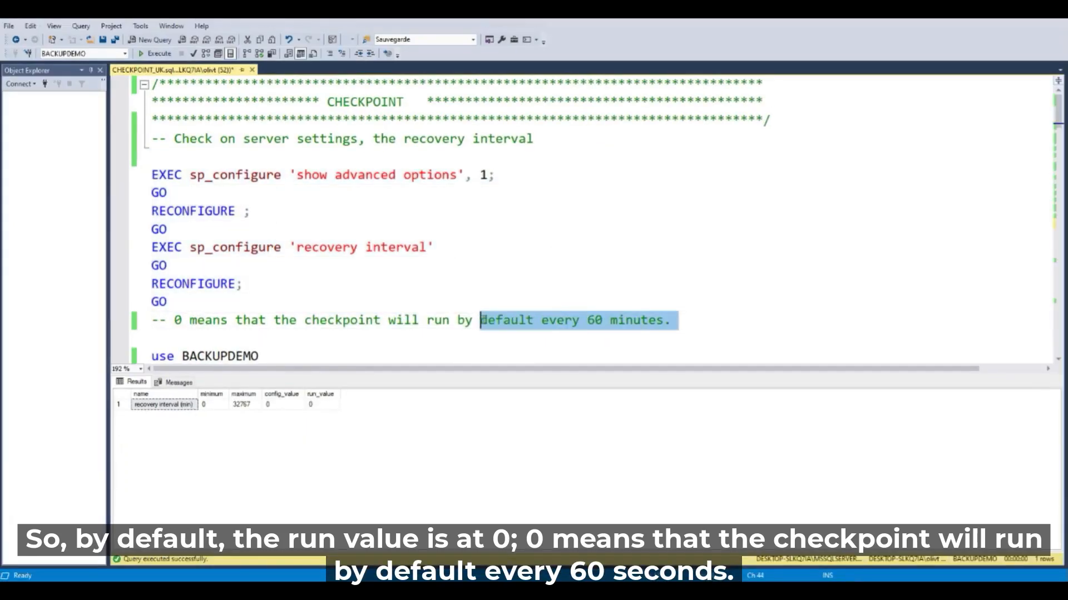
pyautogui.doubleClick(636, 320)
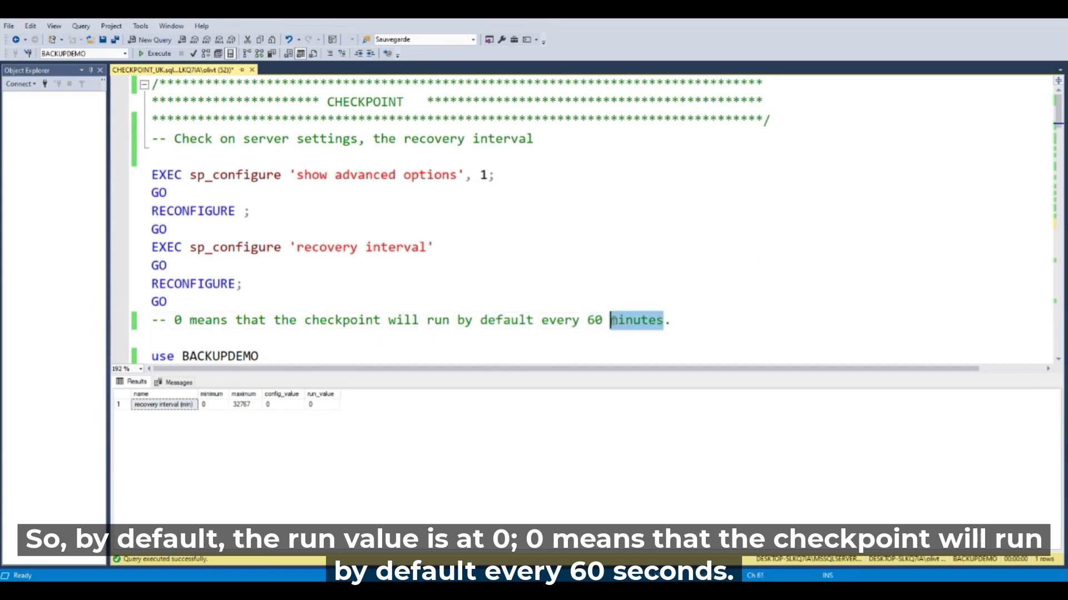
pyautogui.write('seconde.')
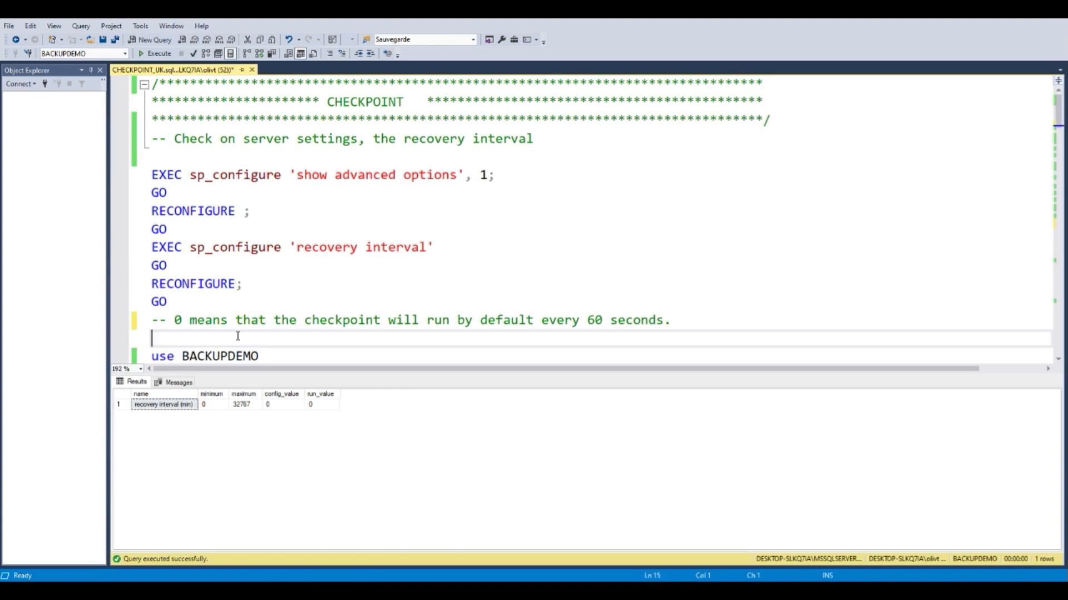
# Run the USE BACKUPDEMO / CREATE TABLE Table_test batch, which errors because the table exists
pyautogui.click(155, 53)
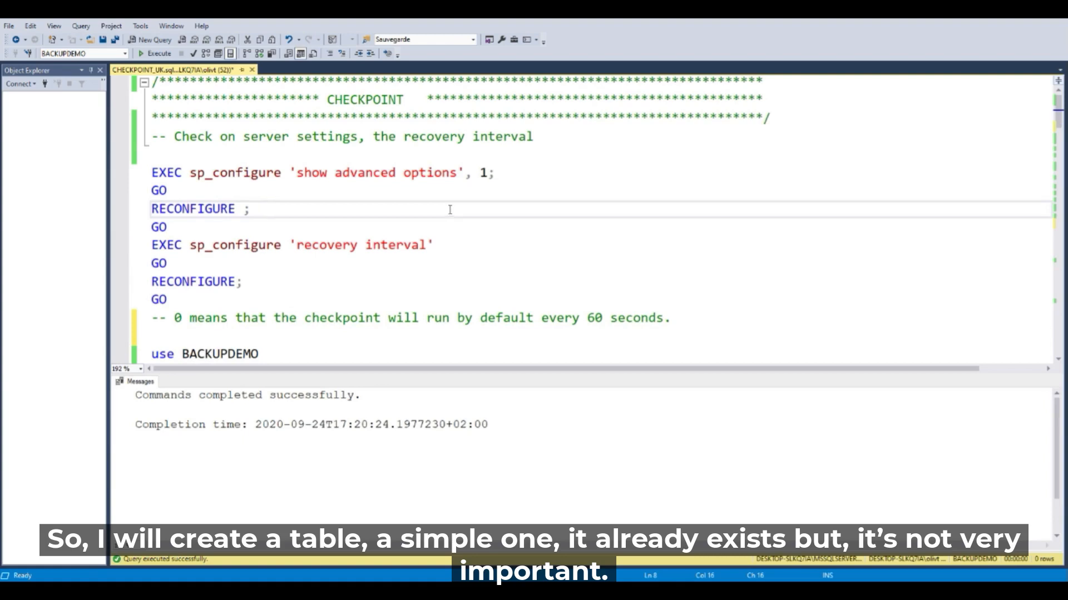
pyautogui.scroll(-3)
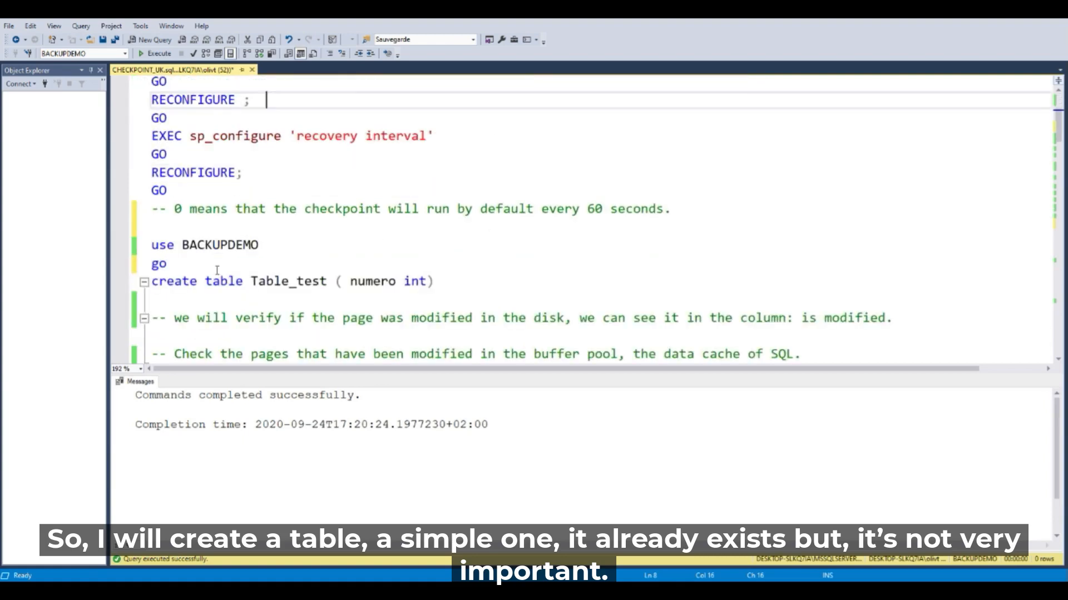
pyautogui.click(158, 54)
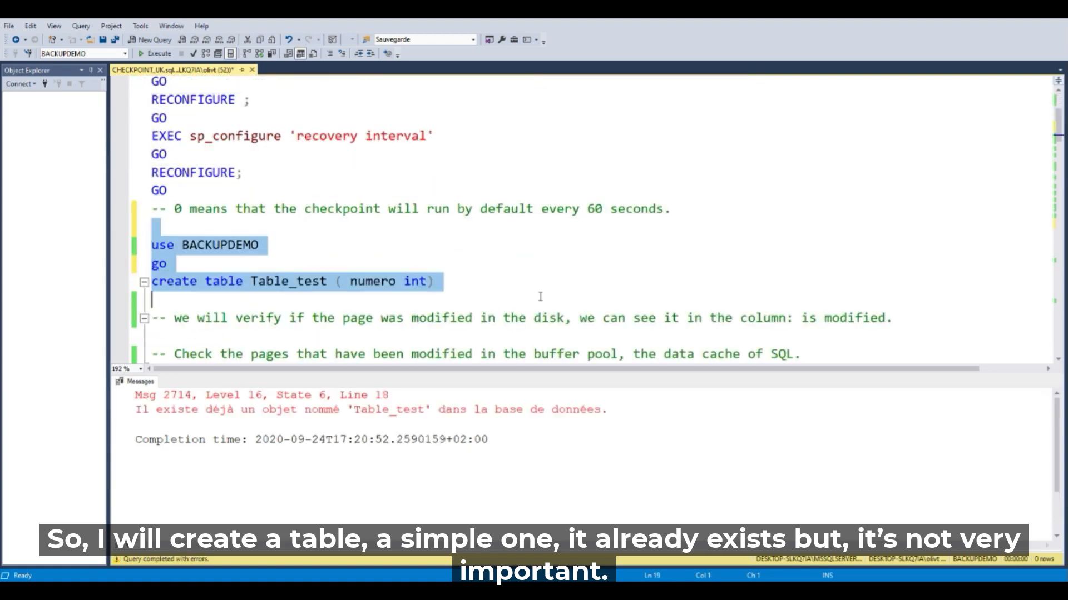
pyautogui.click(436, 281)
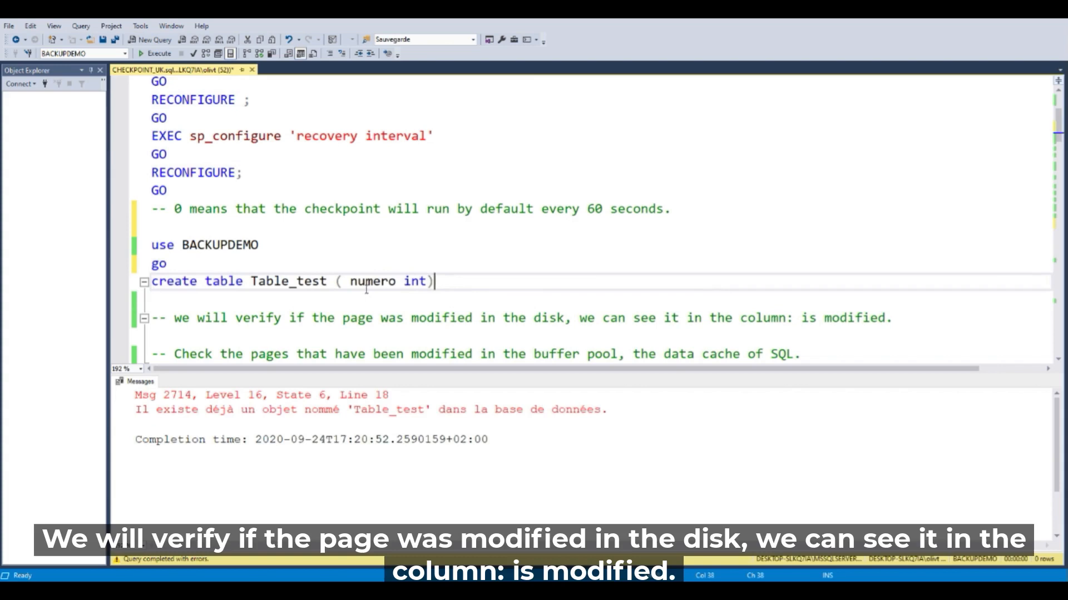
pyautogui.moveTo(320, 318); pyautogui.dragTo(421, 318)
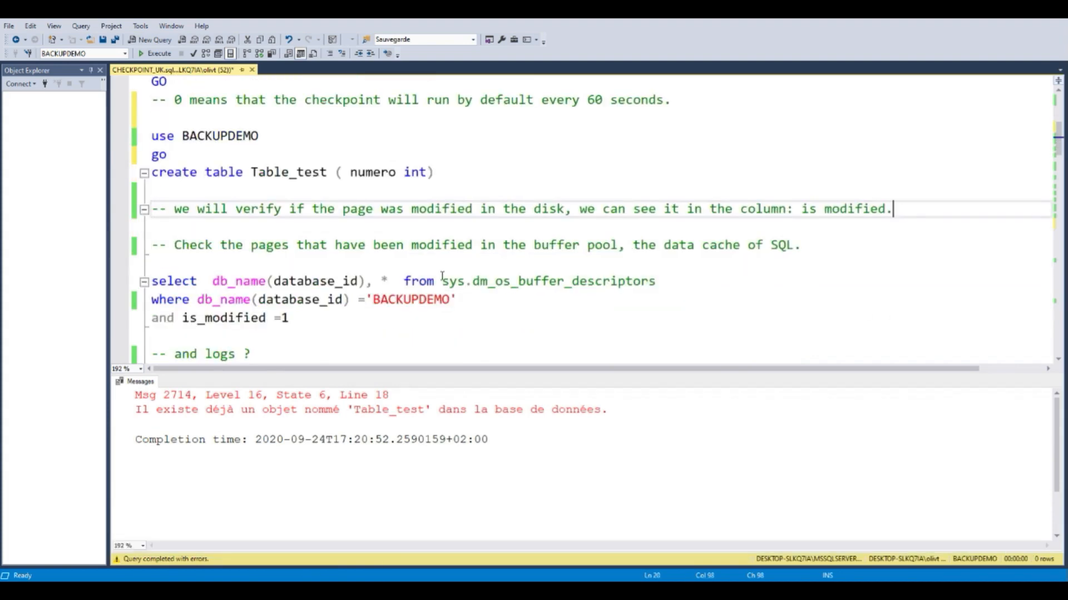
# Run the sys.dm_os_buffer_descriptors modified-pages query, finding 14 pages, then none after CHECKPOINT
pyautogui.click(405, 244)
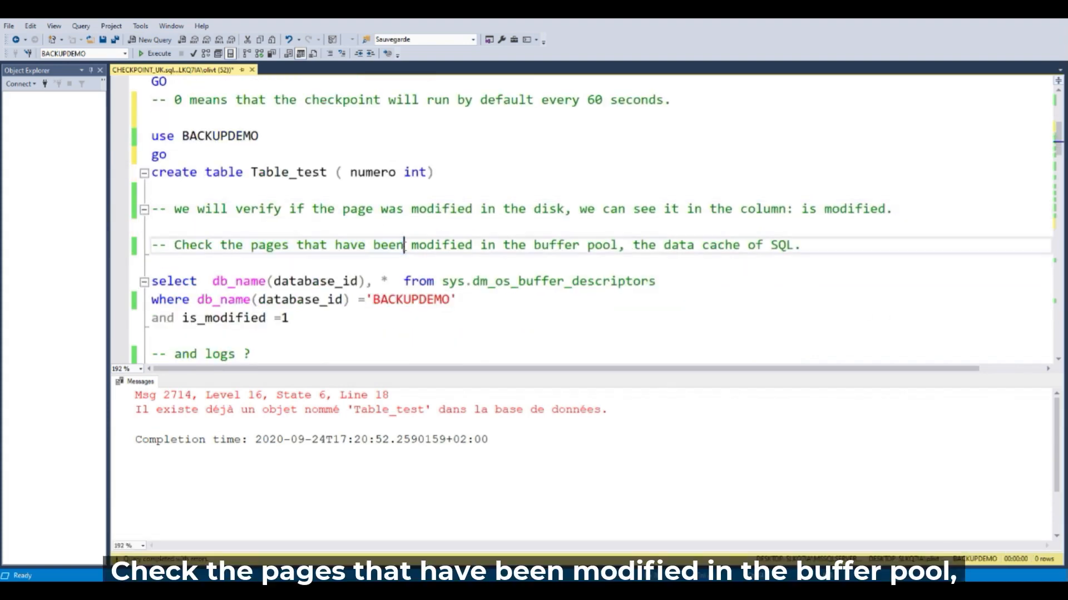
pyautogui.moveTo(803, 245)
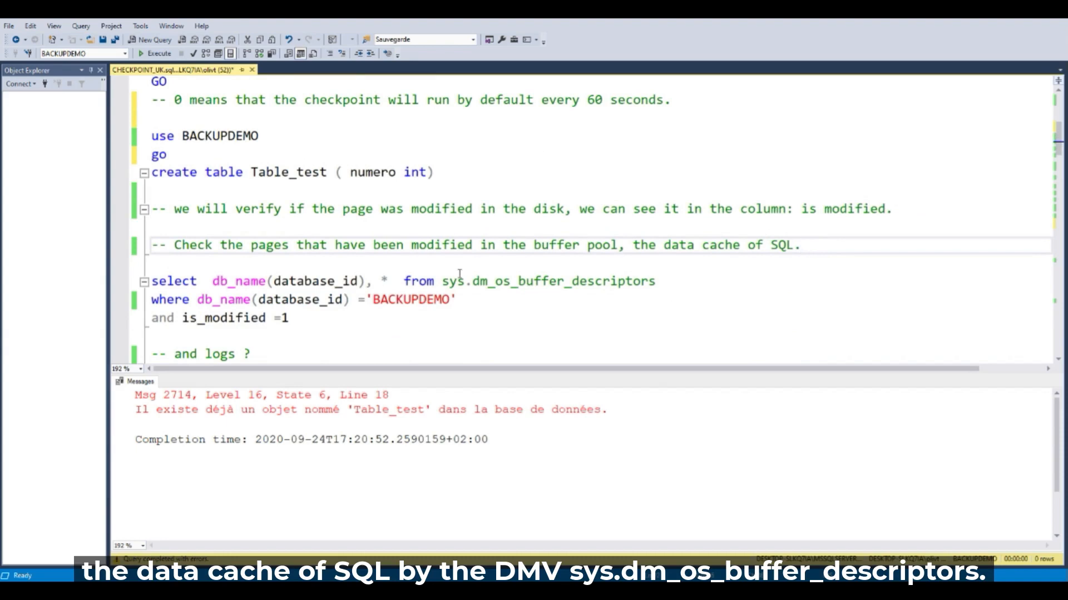
pyautogui.moveTo(405, 281); pyautogui.dragTo(449, 281)
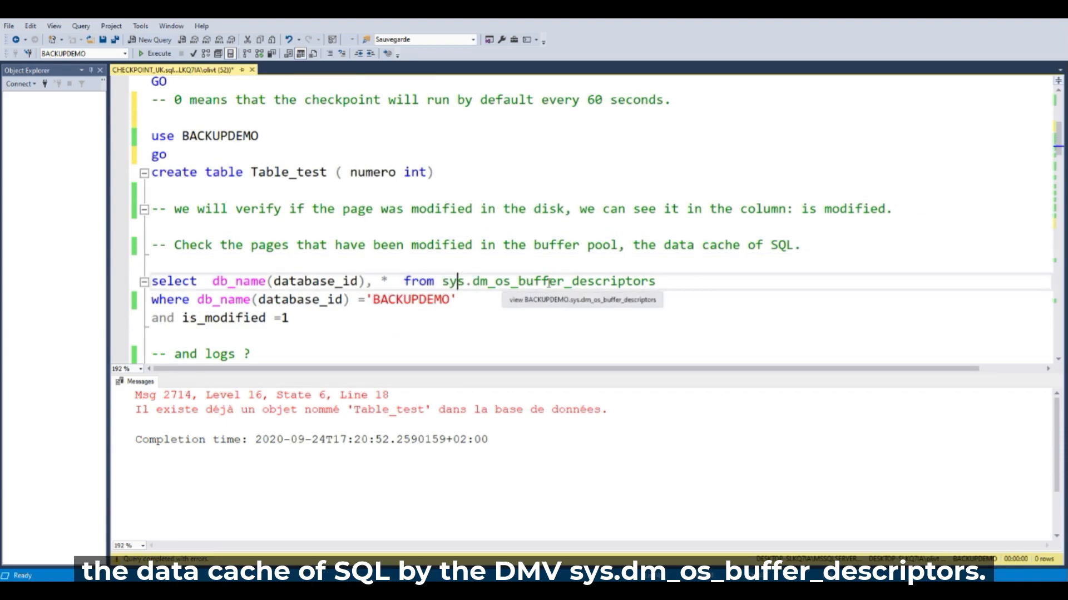
pyautogui.moveTo(151, 282); pyautogui.dragTo(287, 318)
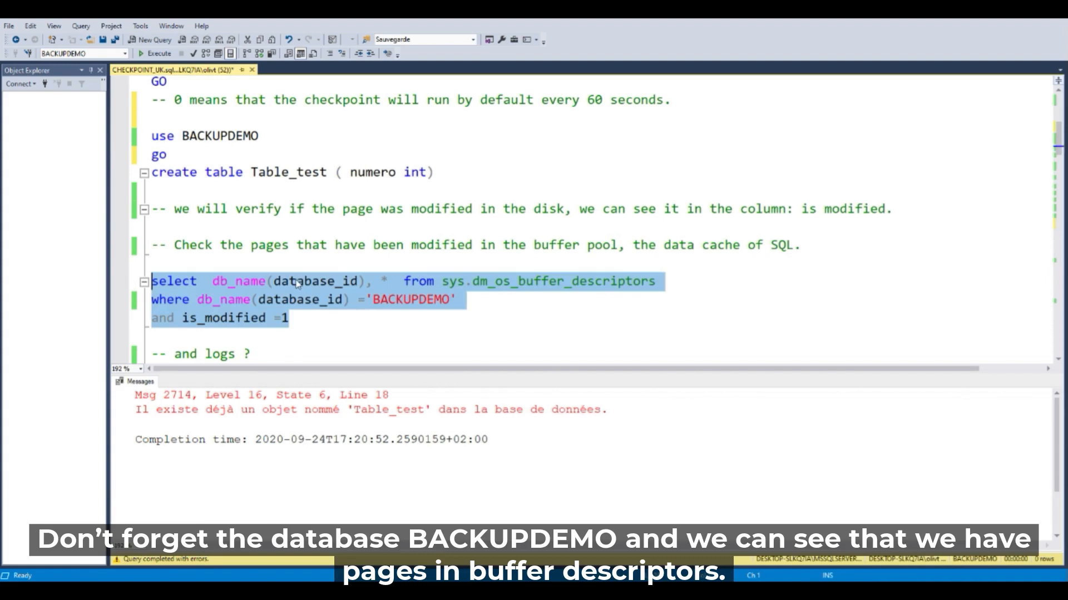
pyautogui.click(156, 54)
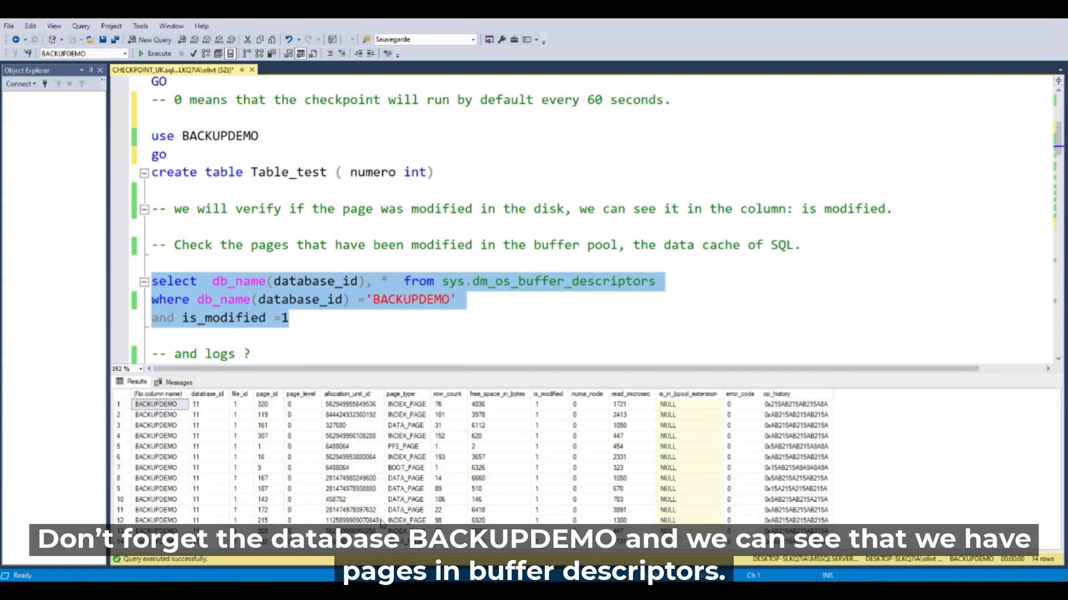
pyautogui.click(511, 299)
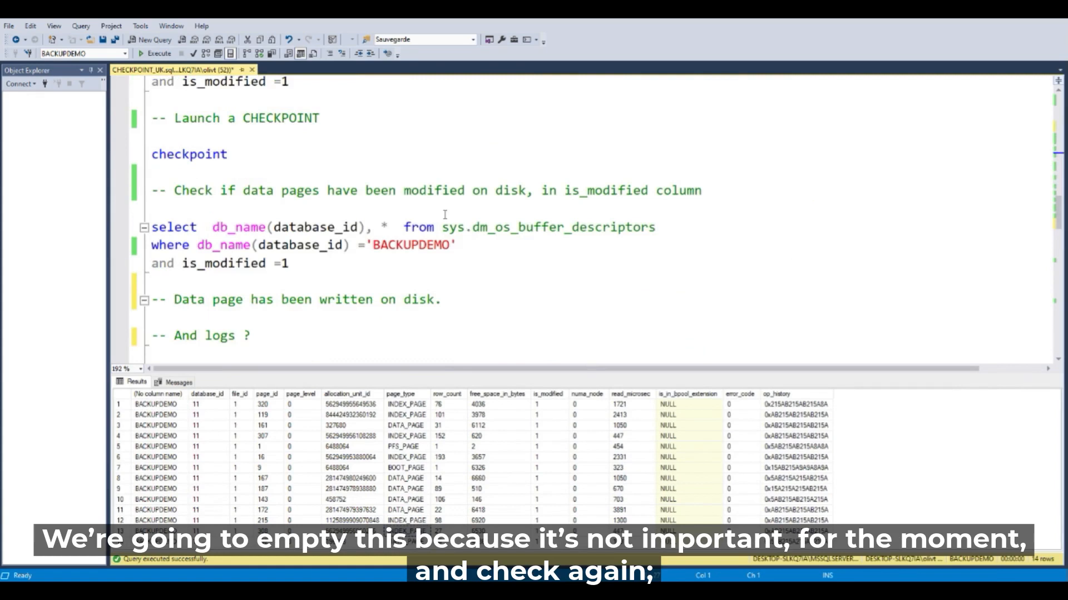
pyautogui.click(156, 54)
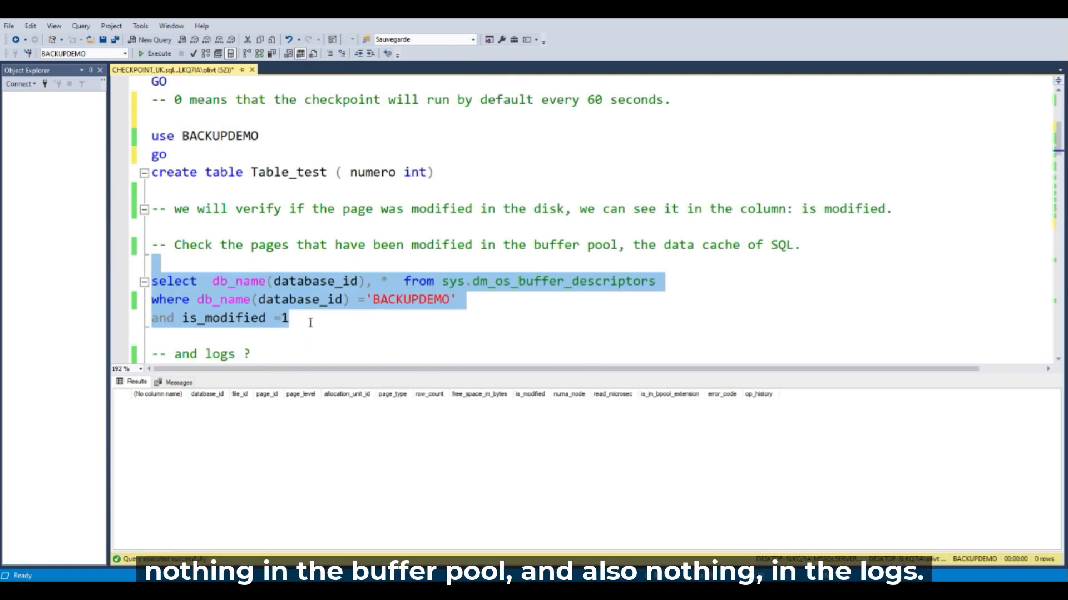
# Run fn_dblog(null,null) after the insert, returning 32 log records with LOP_INSERT_ROWS
pyautogui.scroll(-3)
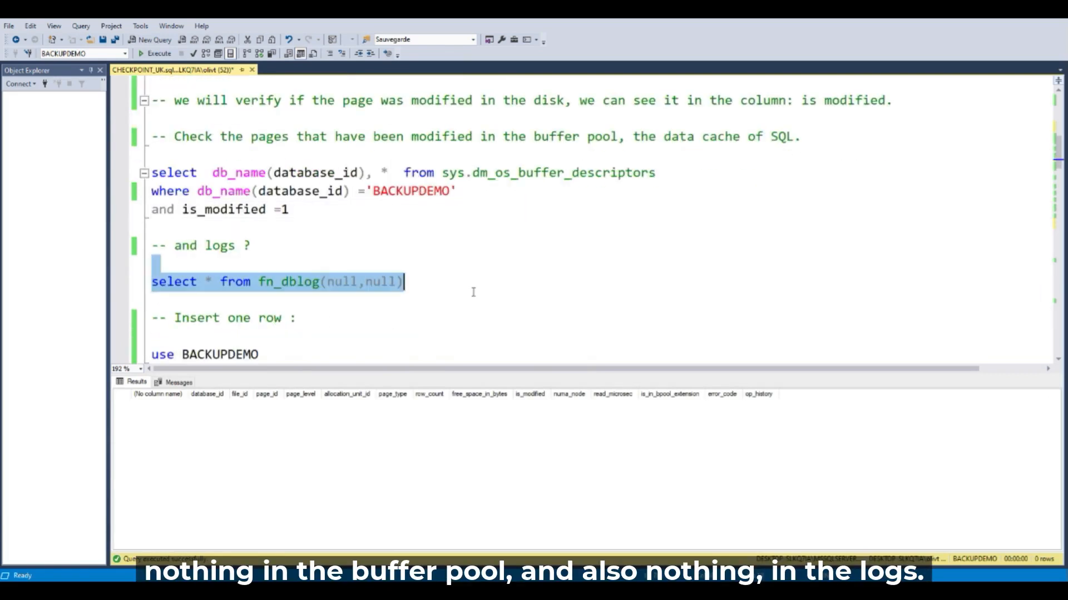
pyautogui.click(159, 53)
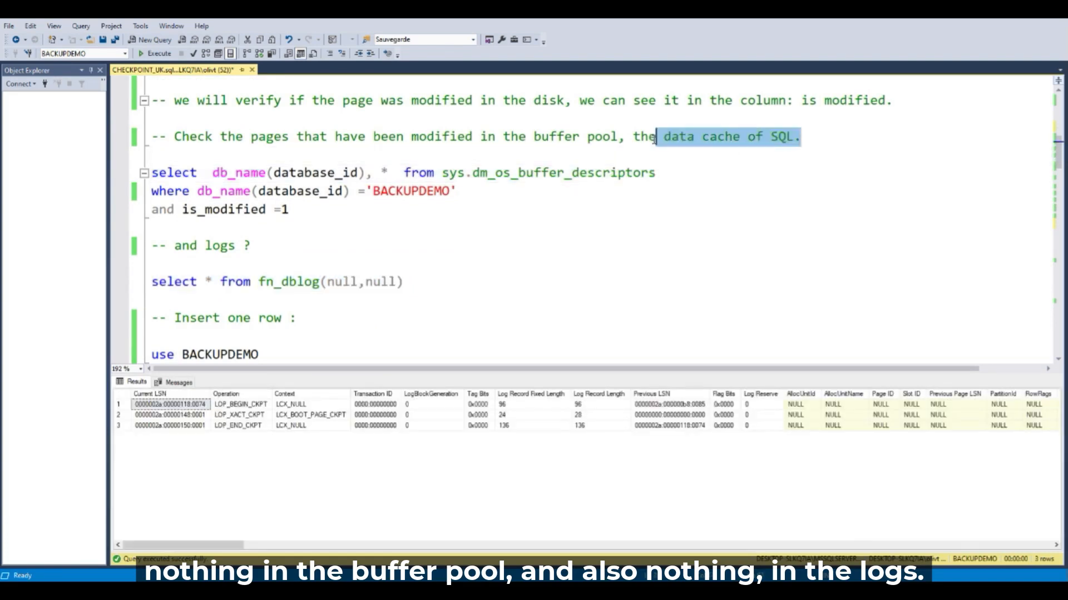
pyautogui.click(257, 318)
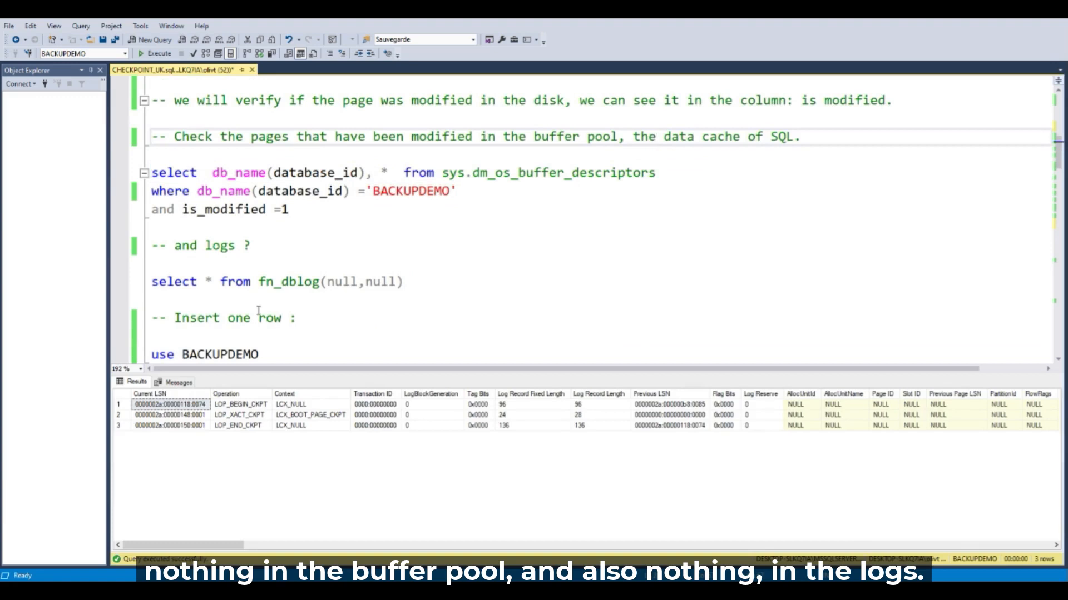
pyautogui.click(402, 282)
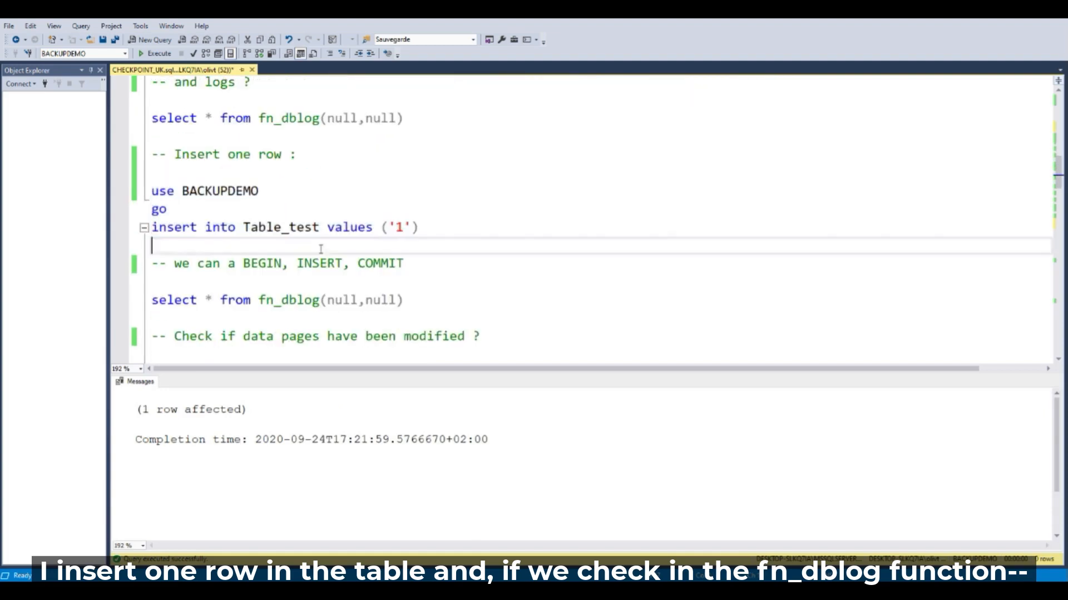
pyautogui.moveTo(421, 259)
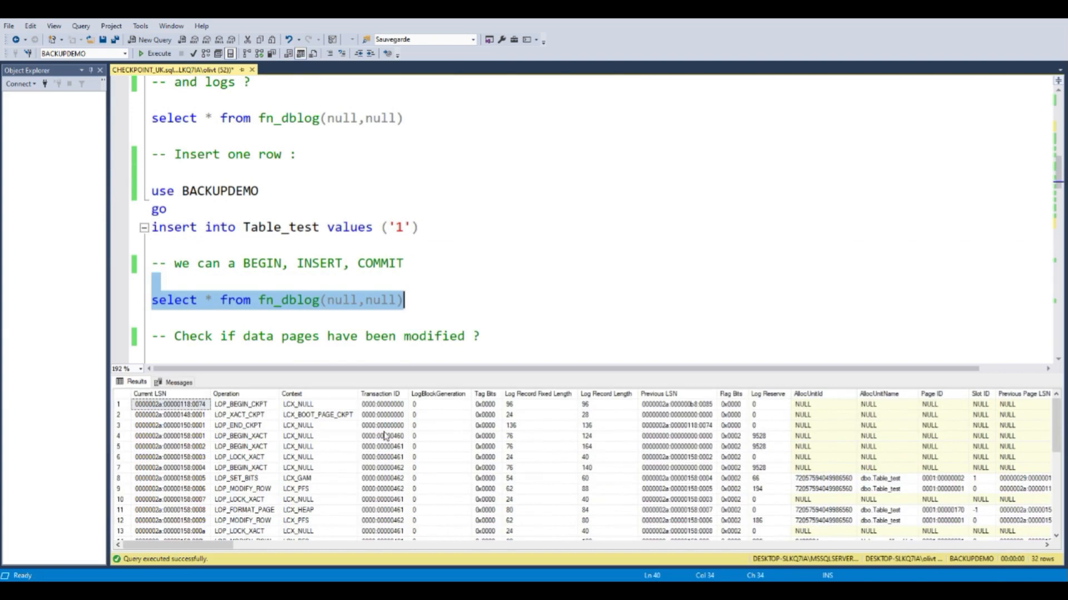
pyautogui.scroll(-3)
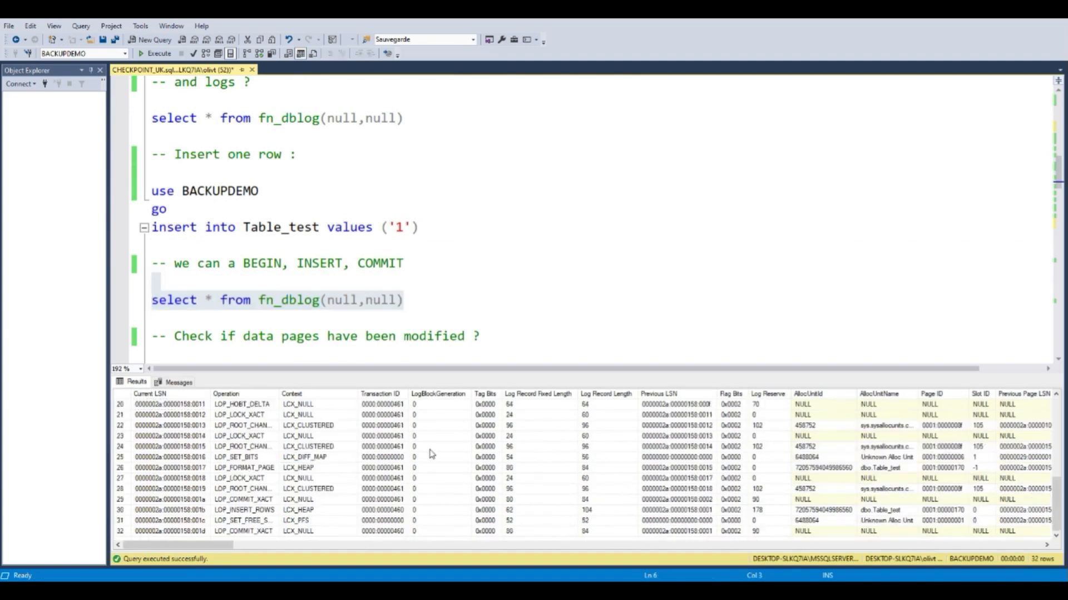
pyautogui.moveTo(343, 257)
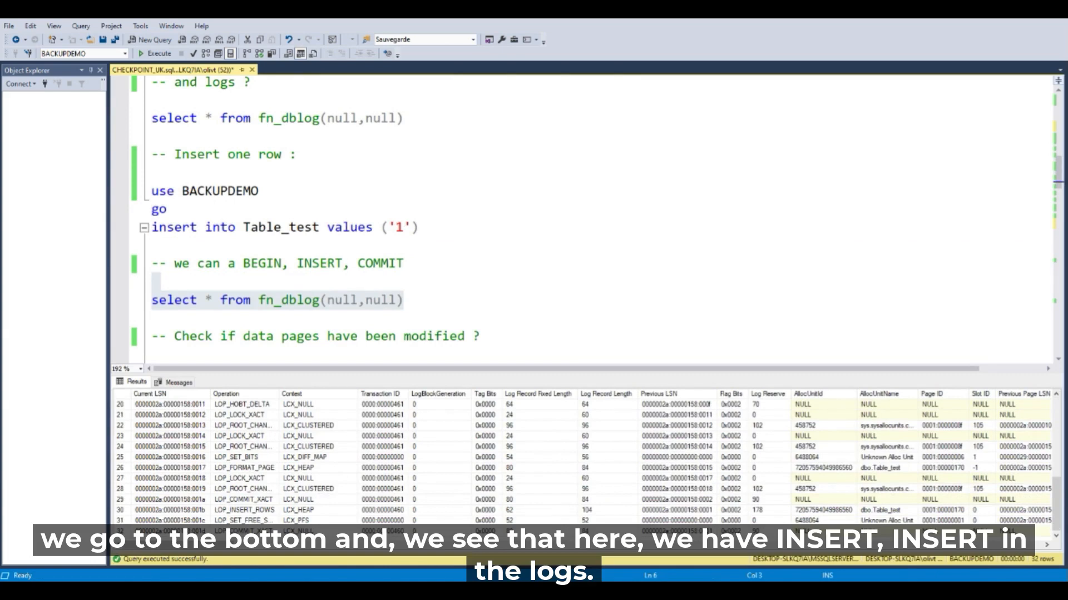
pyautogui.moveTo(538, 233)
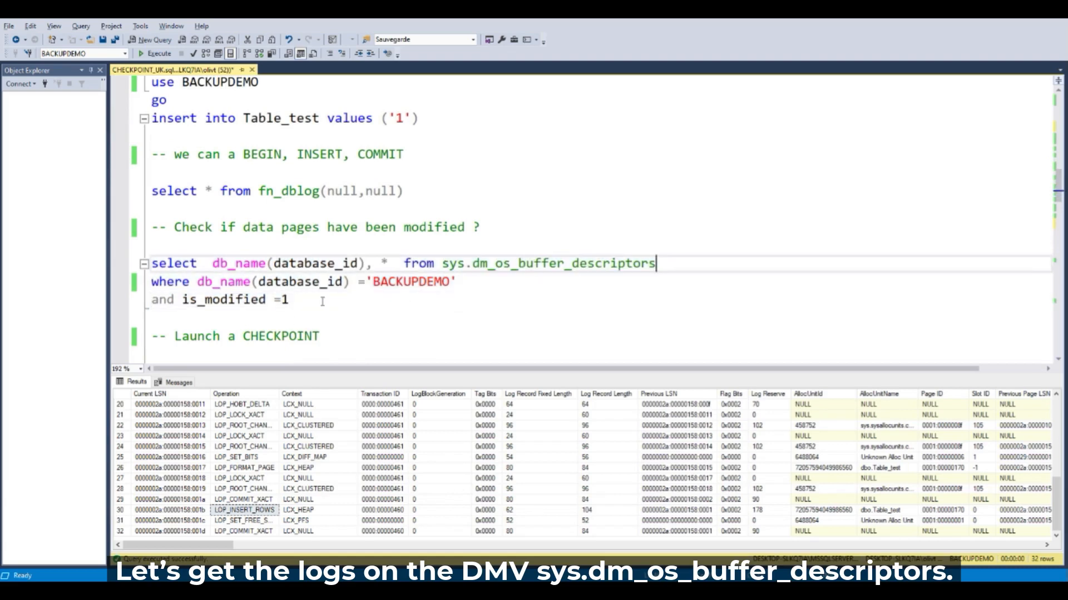
# List the 2 modified BACKUPDEMO pages in memory, then run a manual checkpoint
pyautogui.click(156, 53)
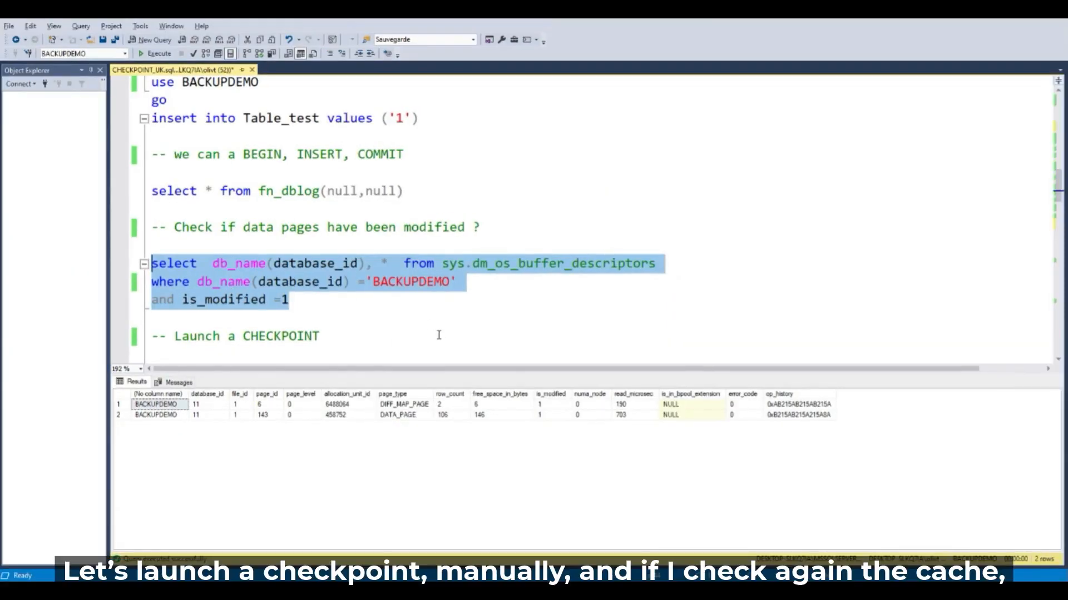
pyautogui.write('checkpoint')
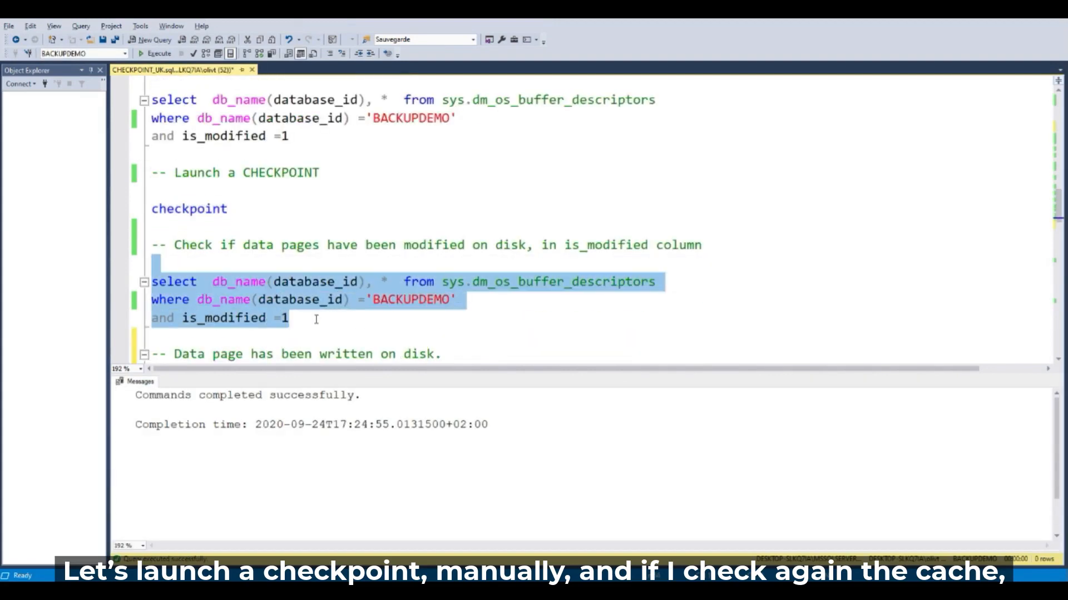
# Rerun the is_modified = 1 buffer query, which returns 0 BACKUPDEMO rows after the checkpoint
pyautogui.click(156, 53)
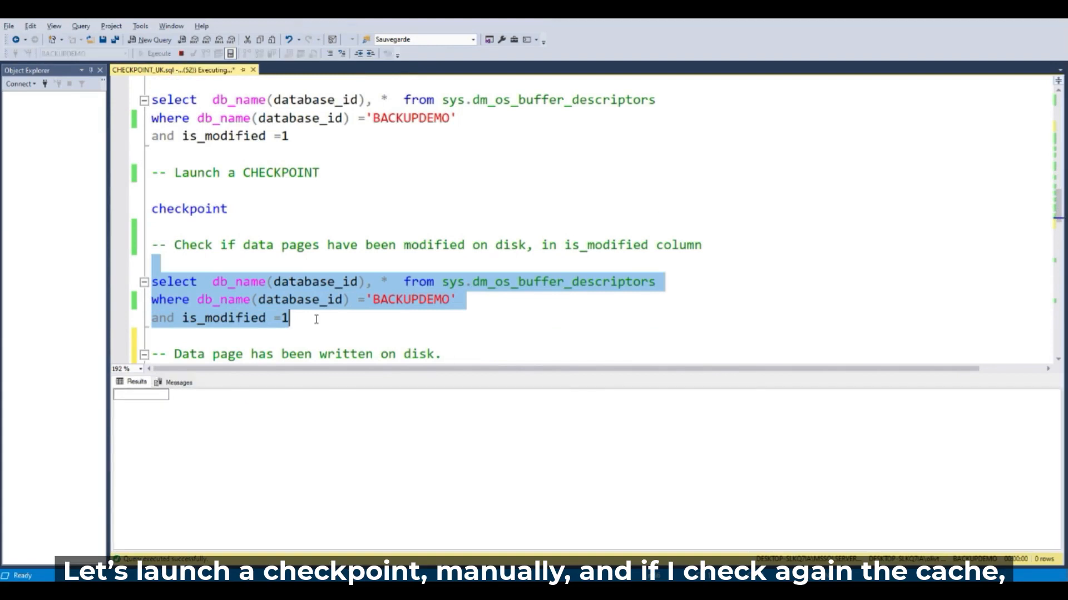
pyautogui.click(157, 53)
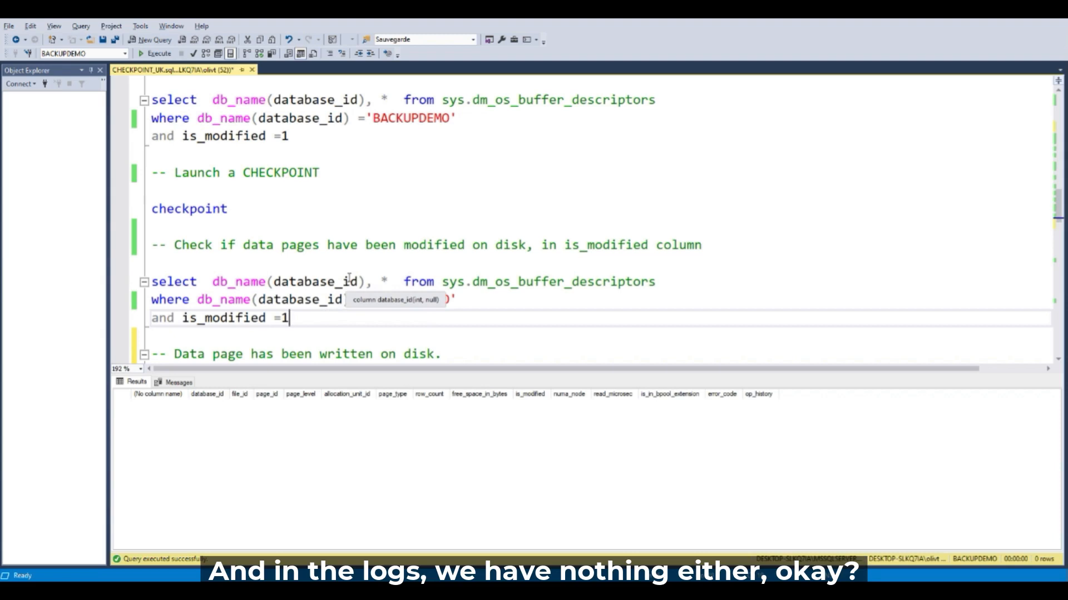
pyautogui.scroll(-3)
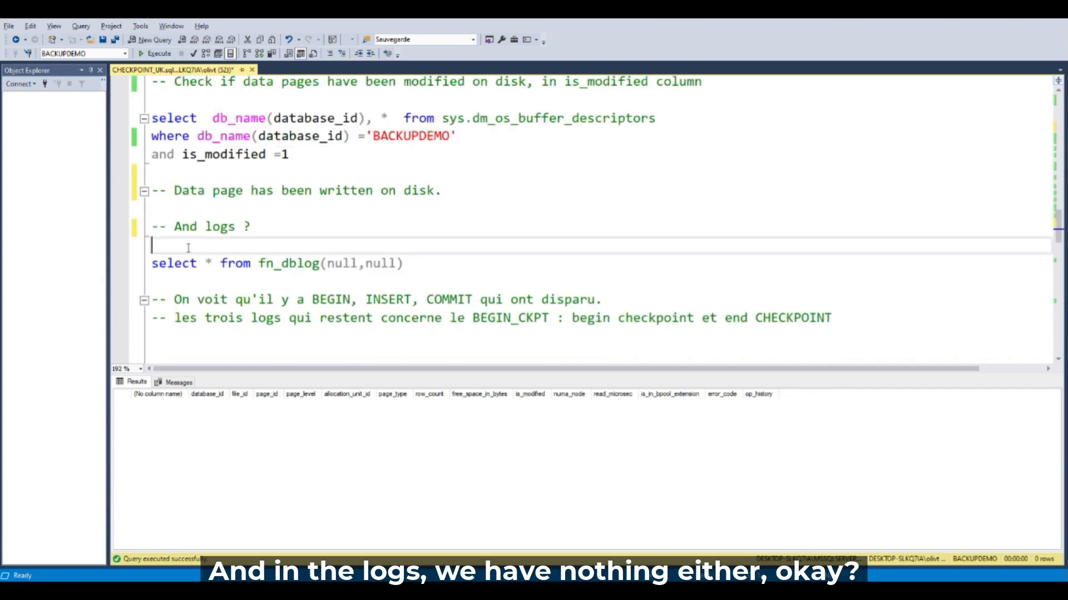
# Run fn_dblog under '-- And logs ?', returning only the three checkpoint records
pyautogui.click(159, 53)
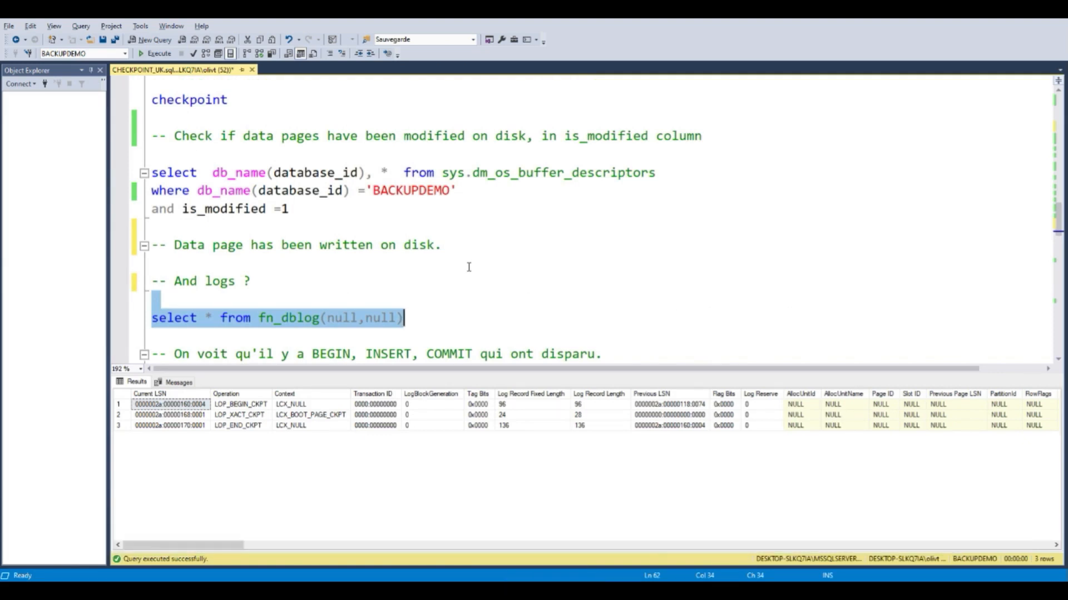
pyautogui.click(159, 53)
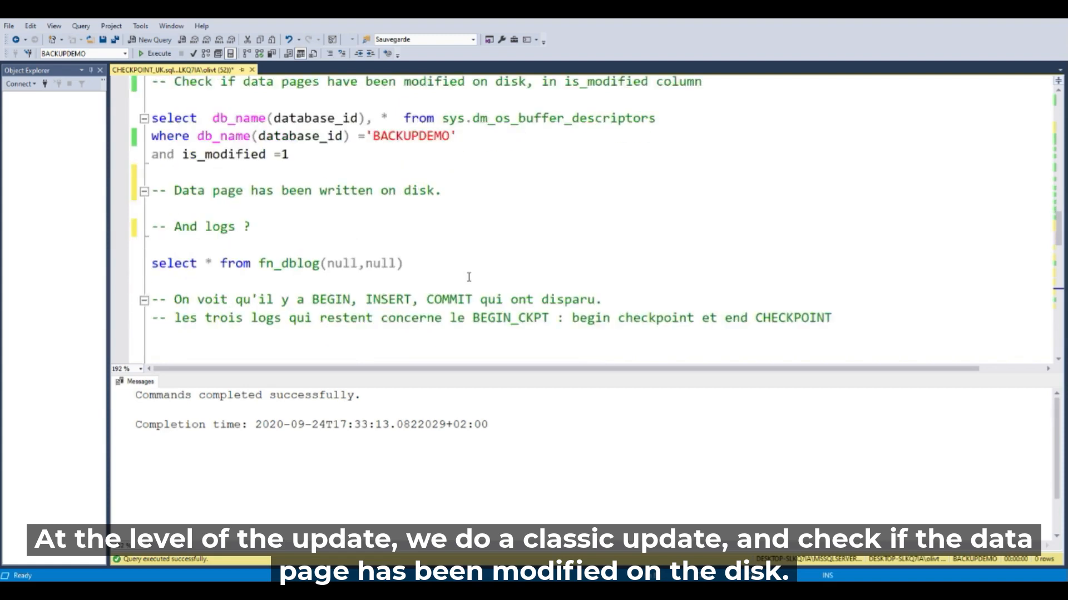
# Update Table_test numero to 2, then list six modified BACKUPDEMO pages in memory
pyautogui.scroll(-3)
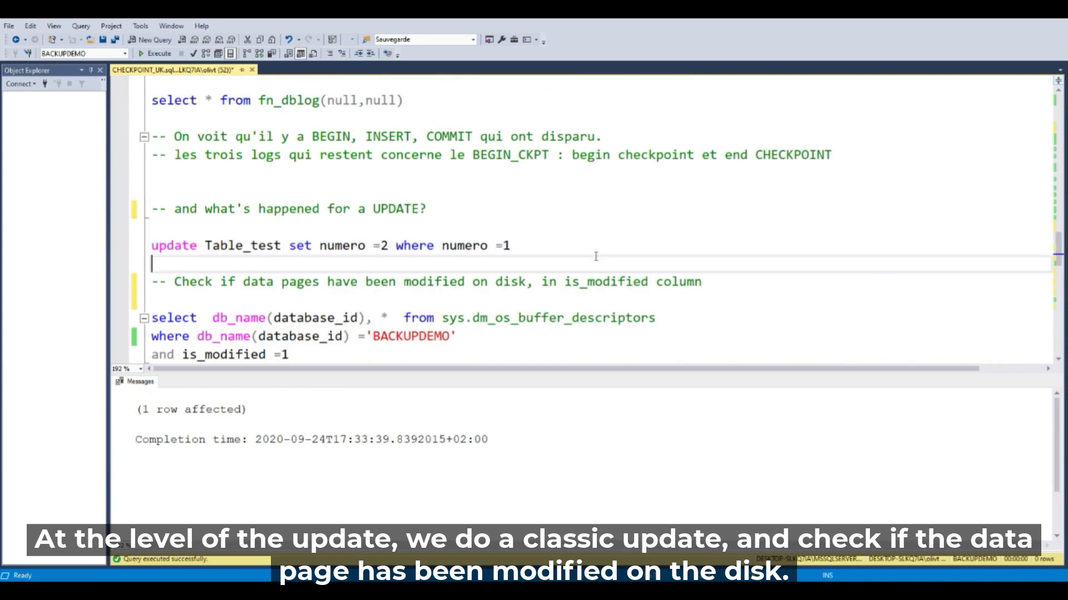
pyautogui.scroll(-3)
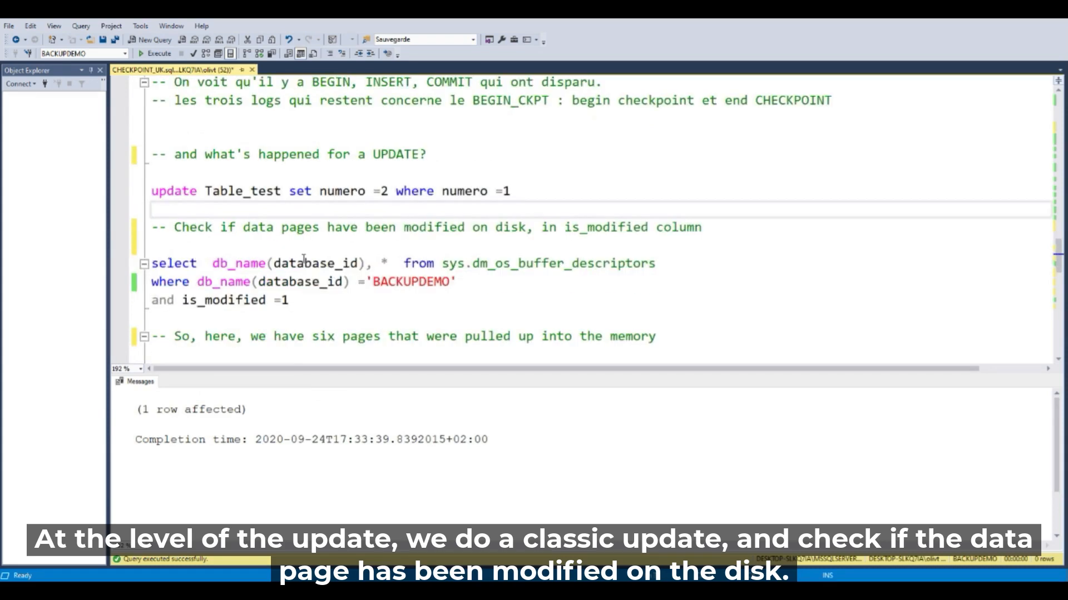
pyautogui.moveTo(157, 264); pyautogui.dragTo(289, 300)
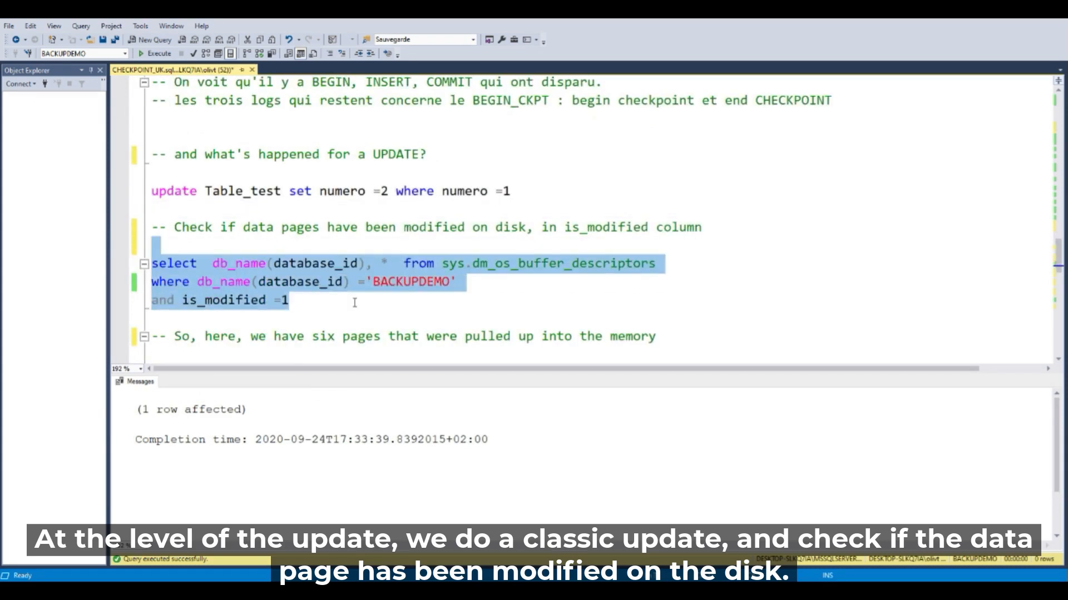
pyautogui.click(158, 53)
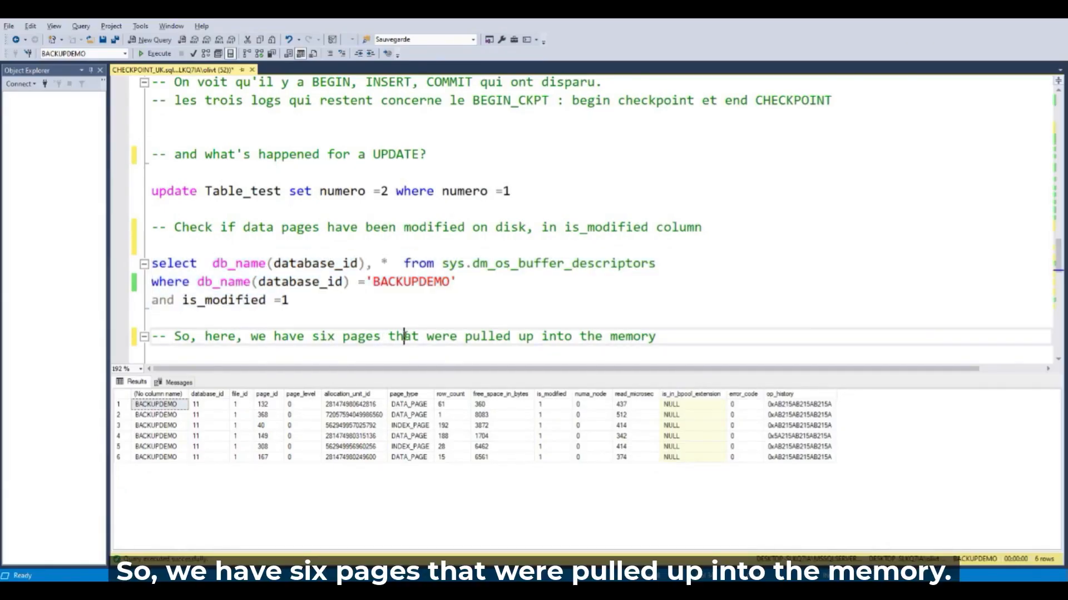
pyautogui.moveTo(404, 336); pyautogui.dragTo(654, 336)
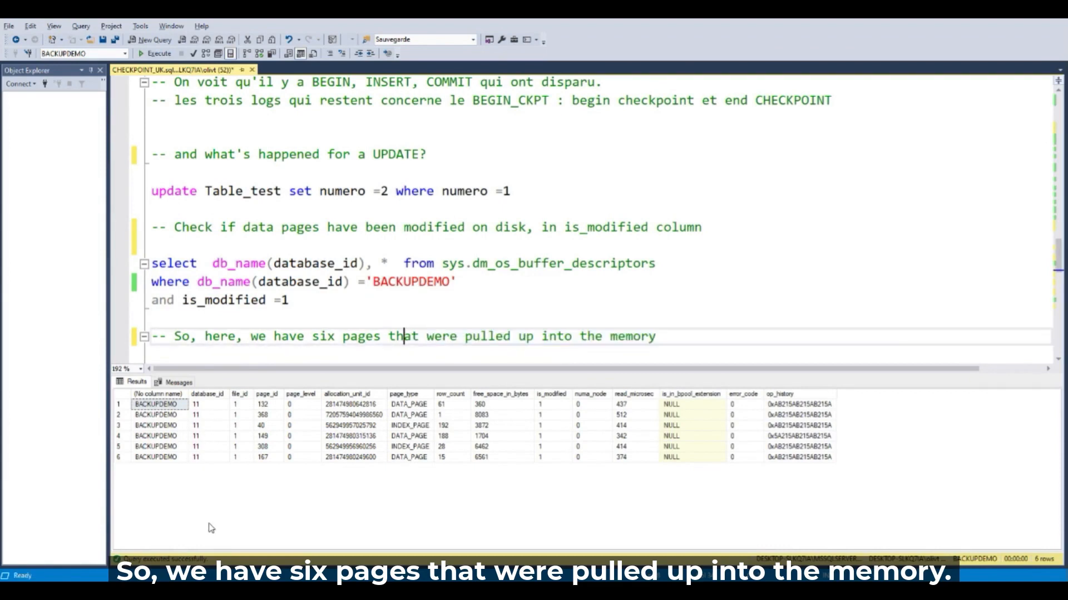
pyautogui.moveTo(447, 309)
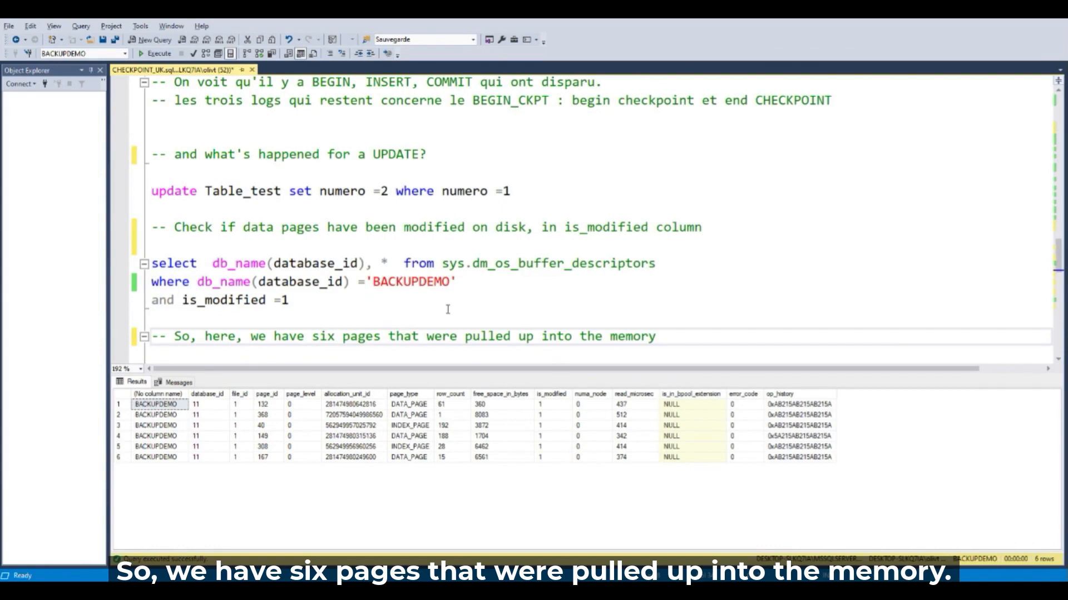
# Run fn_dblog after the update, returning 16 records including LOP_MODIFY_ROW
pyautogui.scroll(-3)
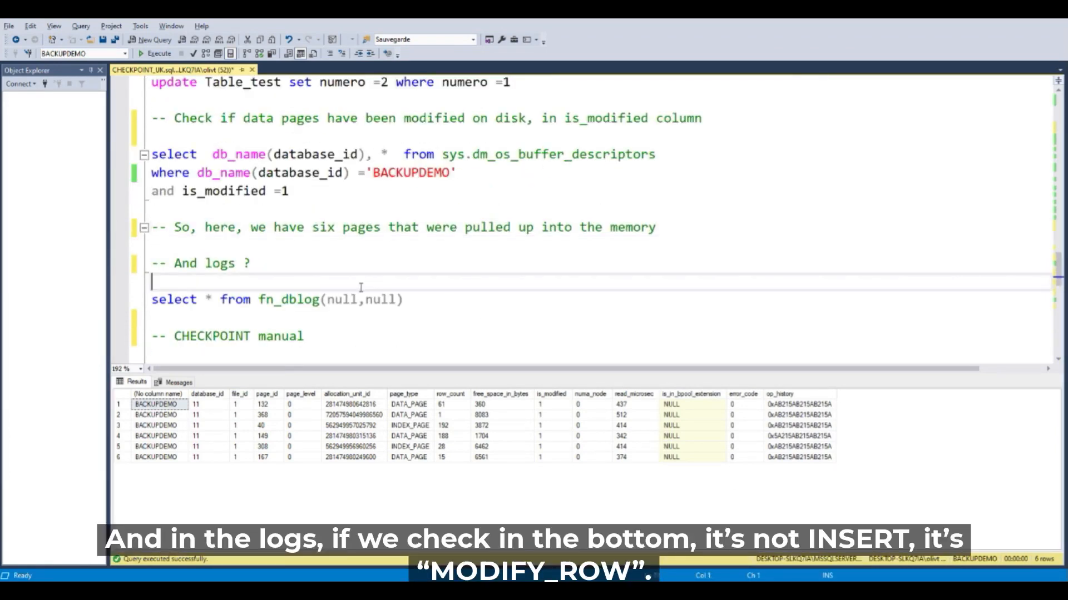
pyautogui.click(159, 54)
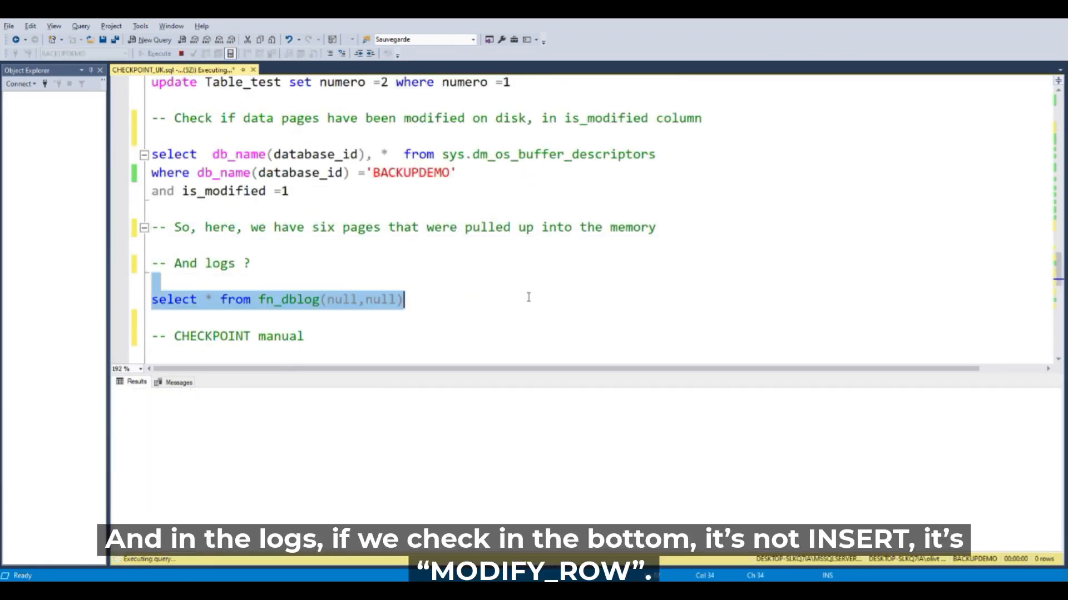
pyautogui.click(159, 53)
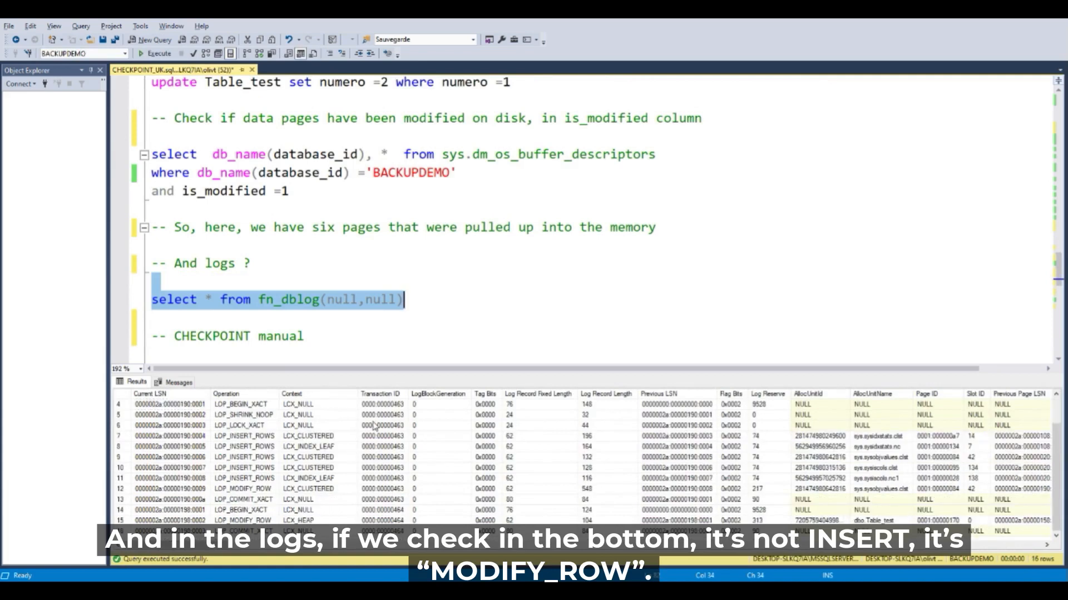
pyautogui.click(243, 510)
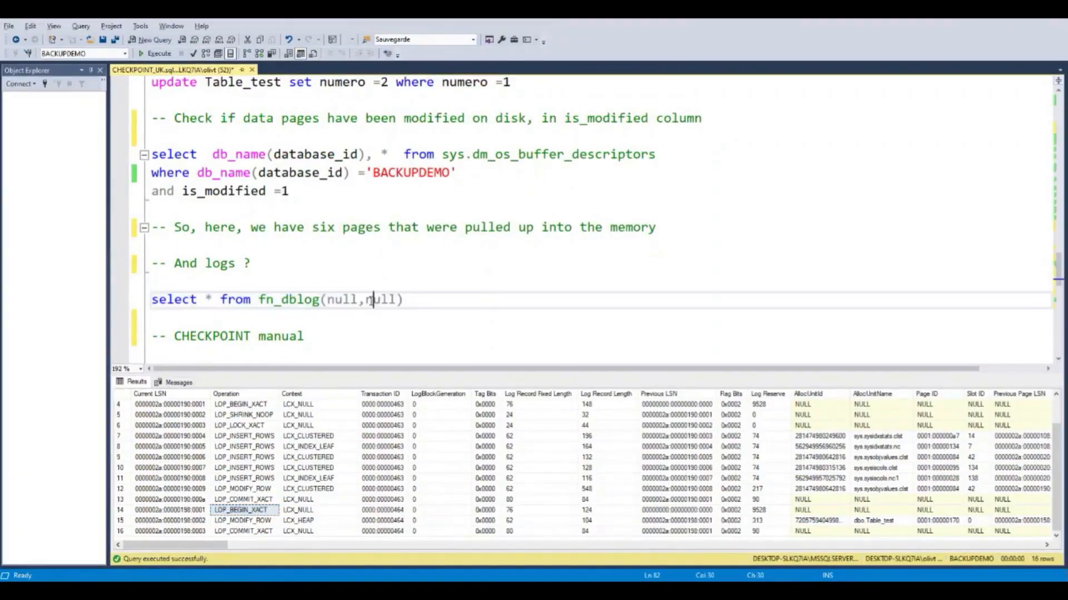
# Run a second manual checkpoint, then the last fn_dblog query showing three checkpoint records
pyautogui.write('checkpoint')
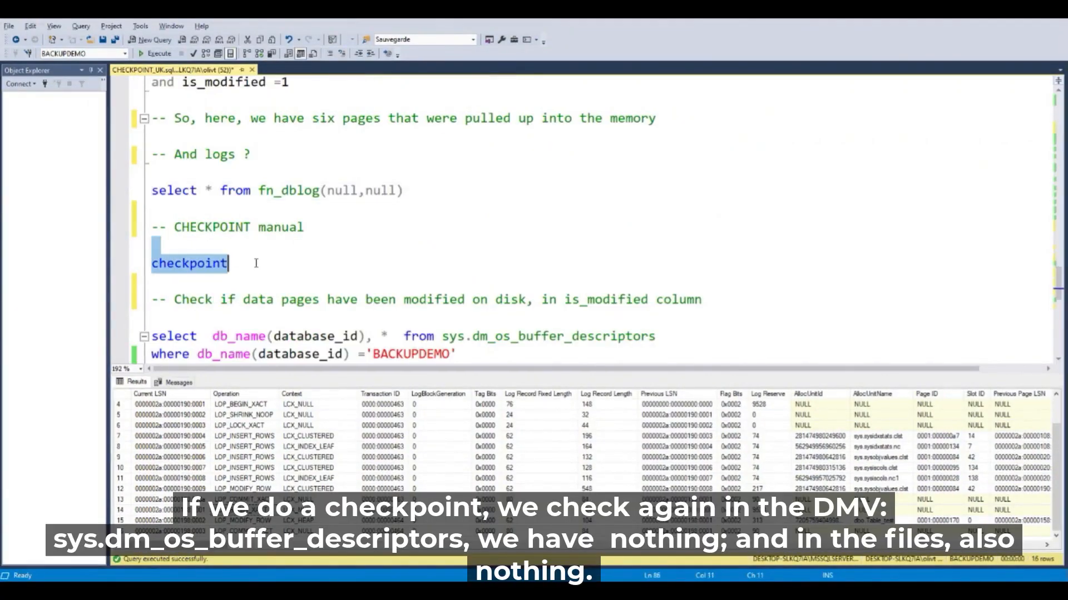
pyautogui.click(157, 53)
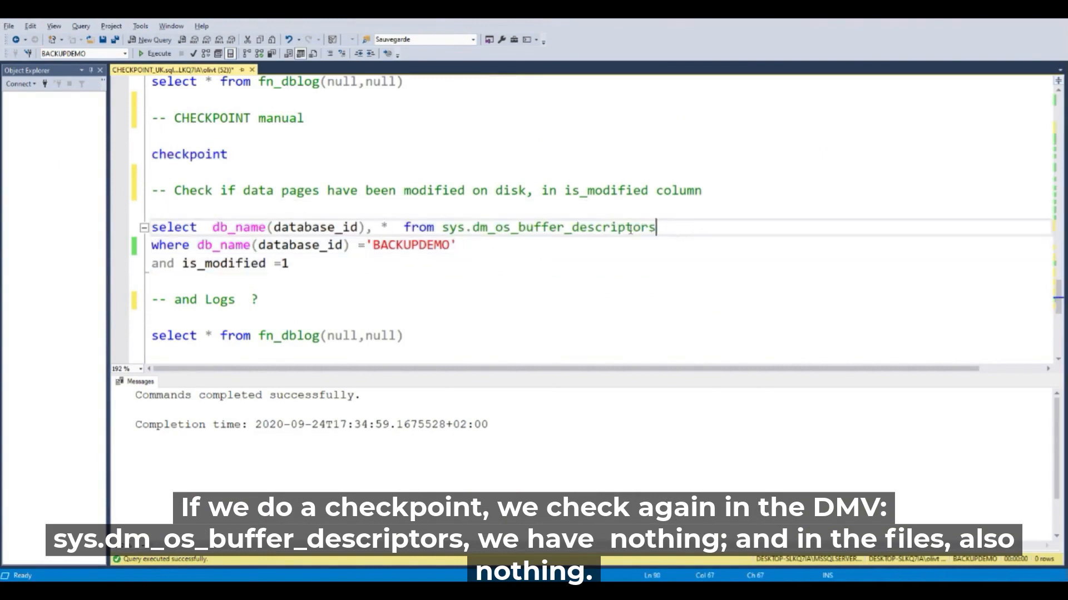
pyautogui.moveTo(655, 227); pyautogui.dragTo(288, 264)
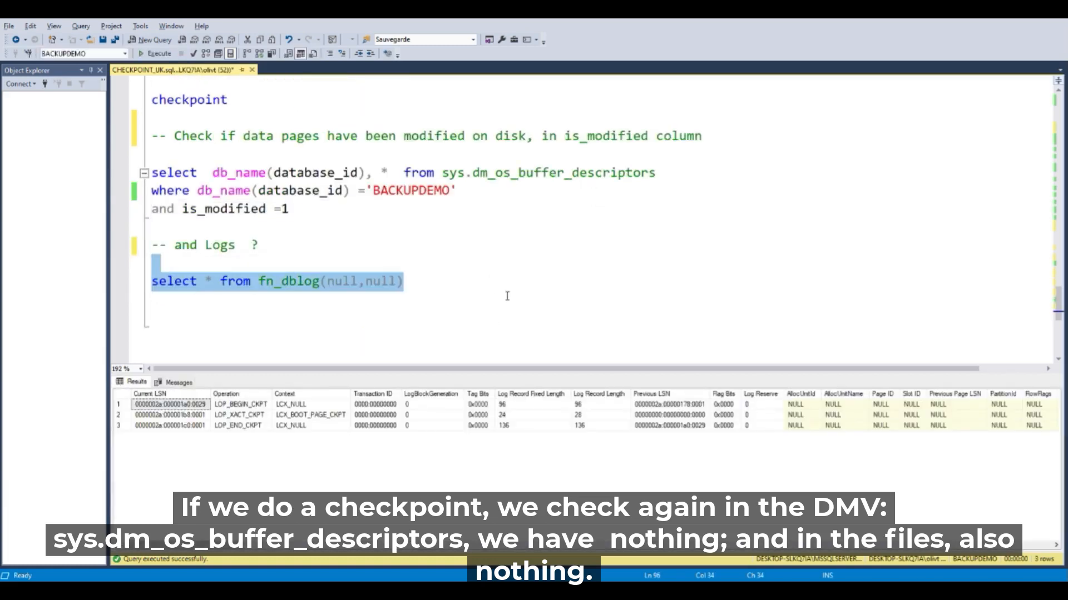
pyautogui.moveTo(526, 274)
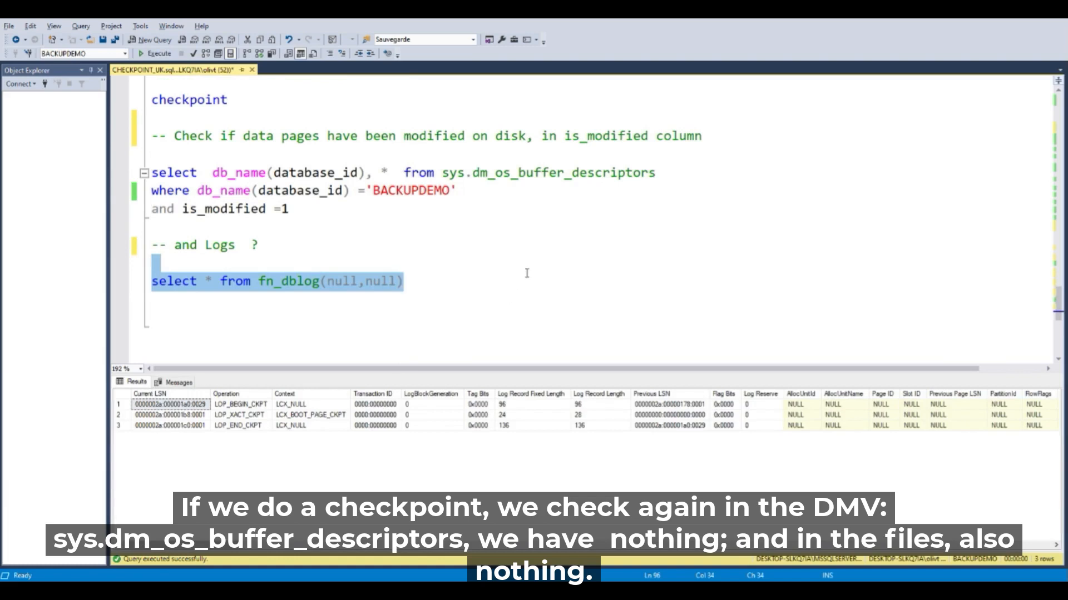
pyautogui.click(405, 282)
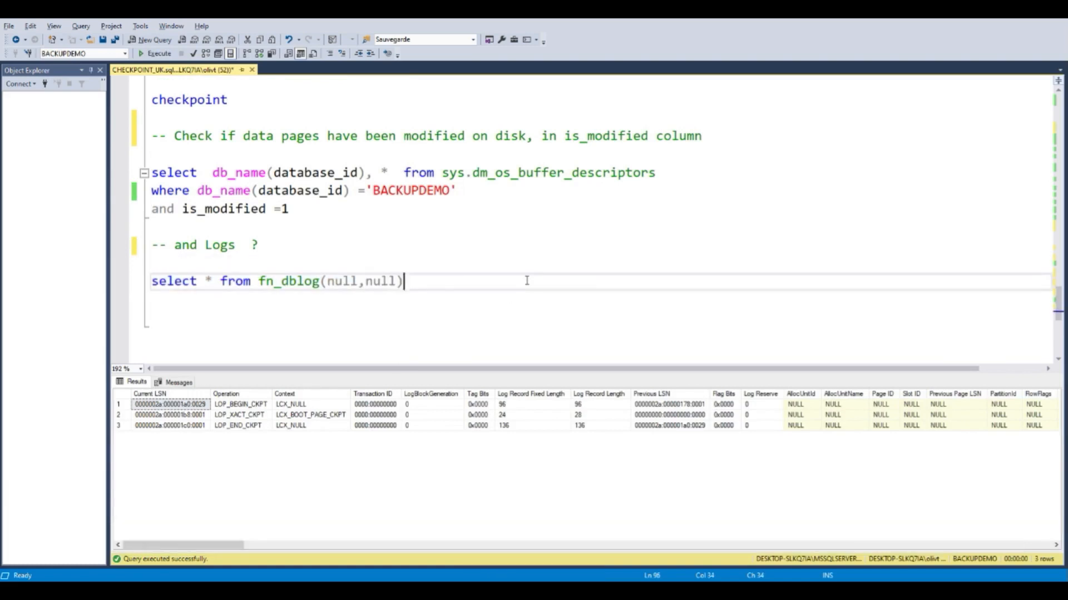